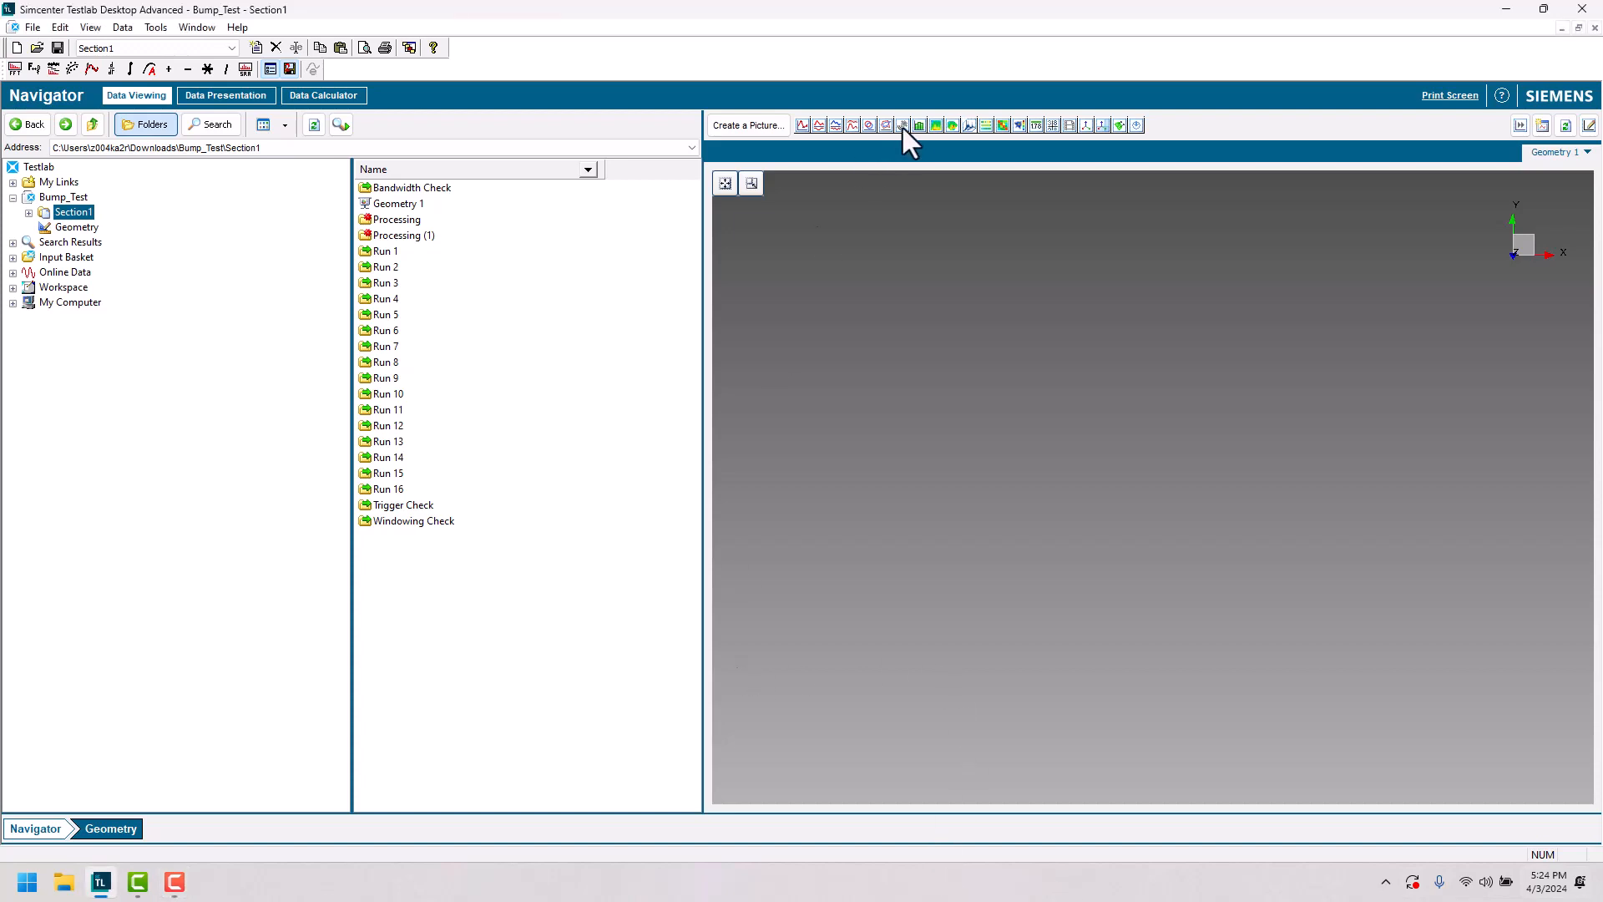
mouse_move(1249, 110)
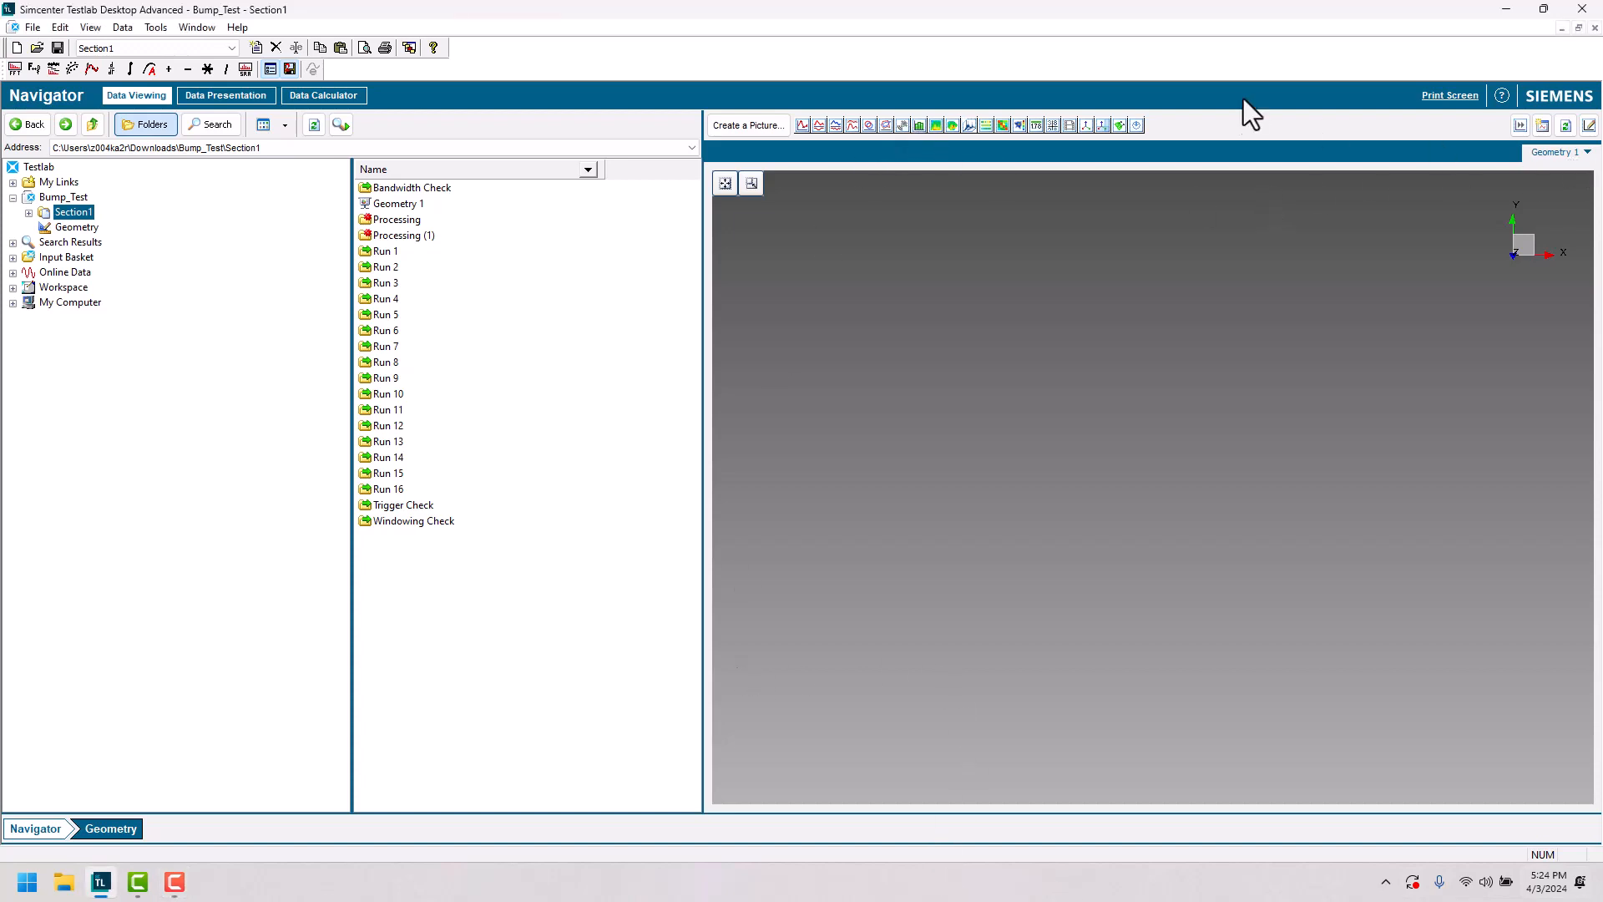
mouse_move(1094, 134)
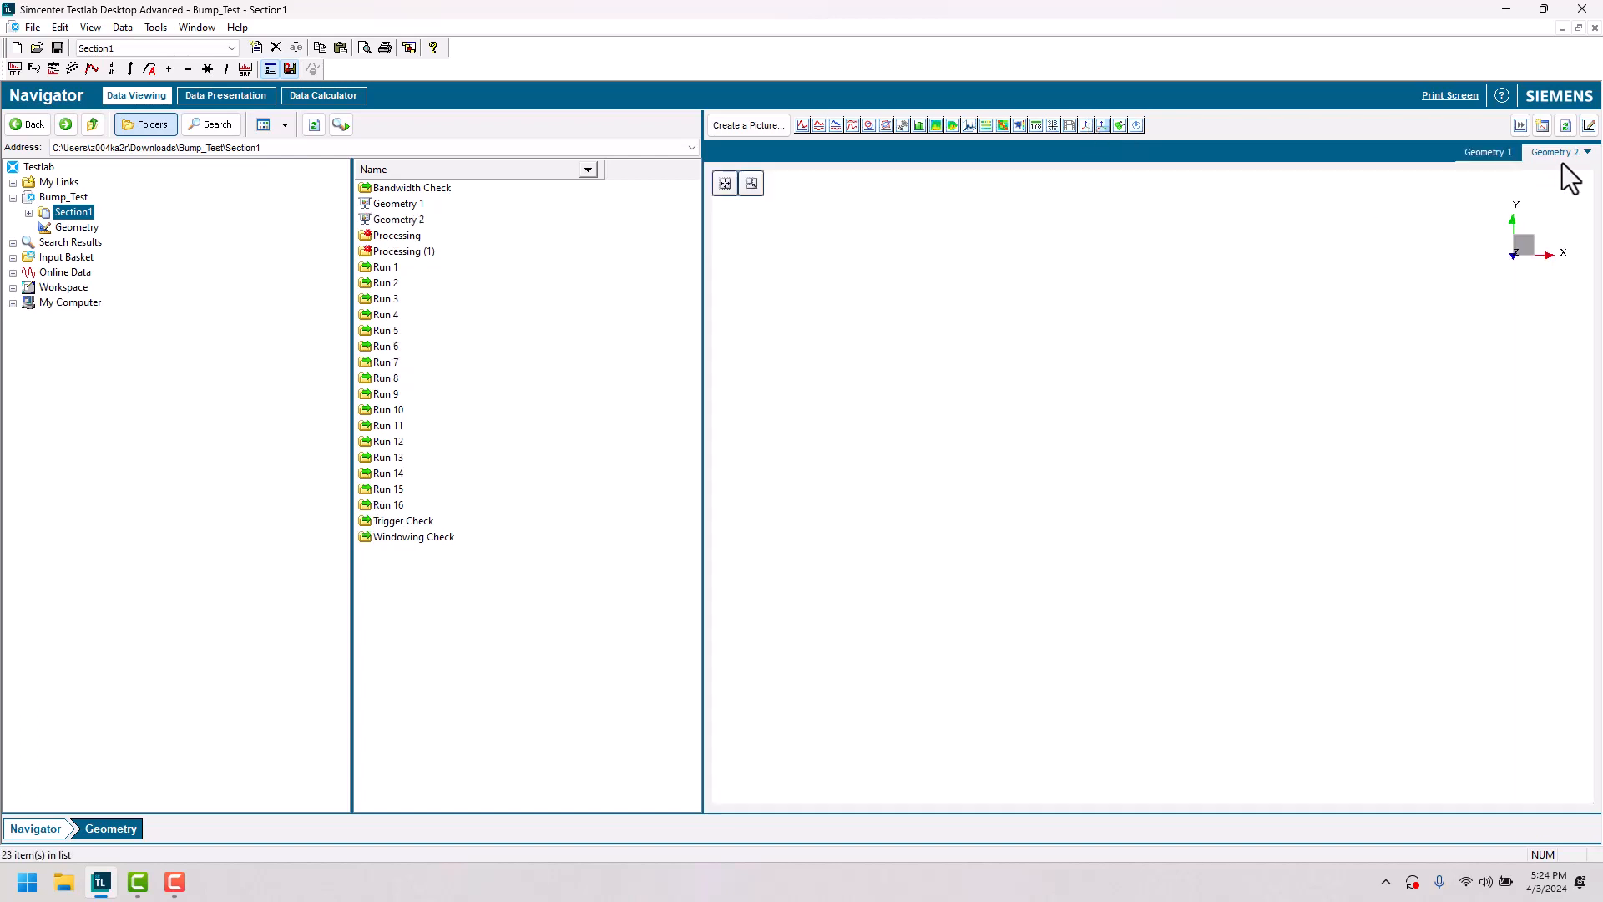
Close the extra Geometry 2 view so only Geometry 1 with the four rings shows.
left_click(77, 225)
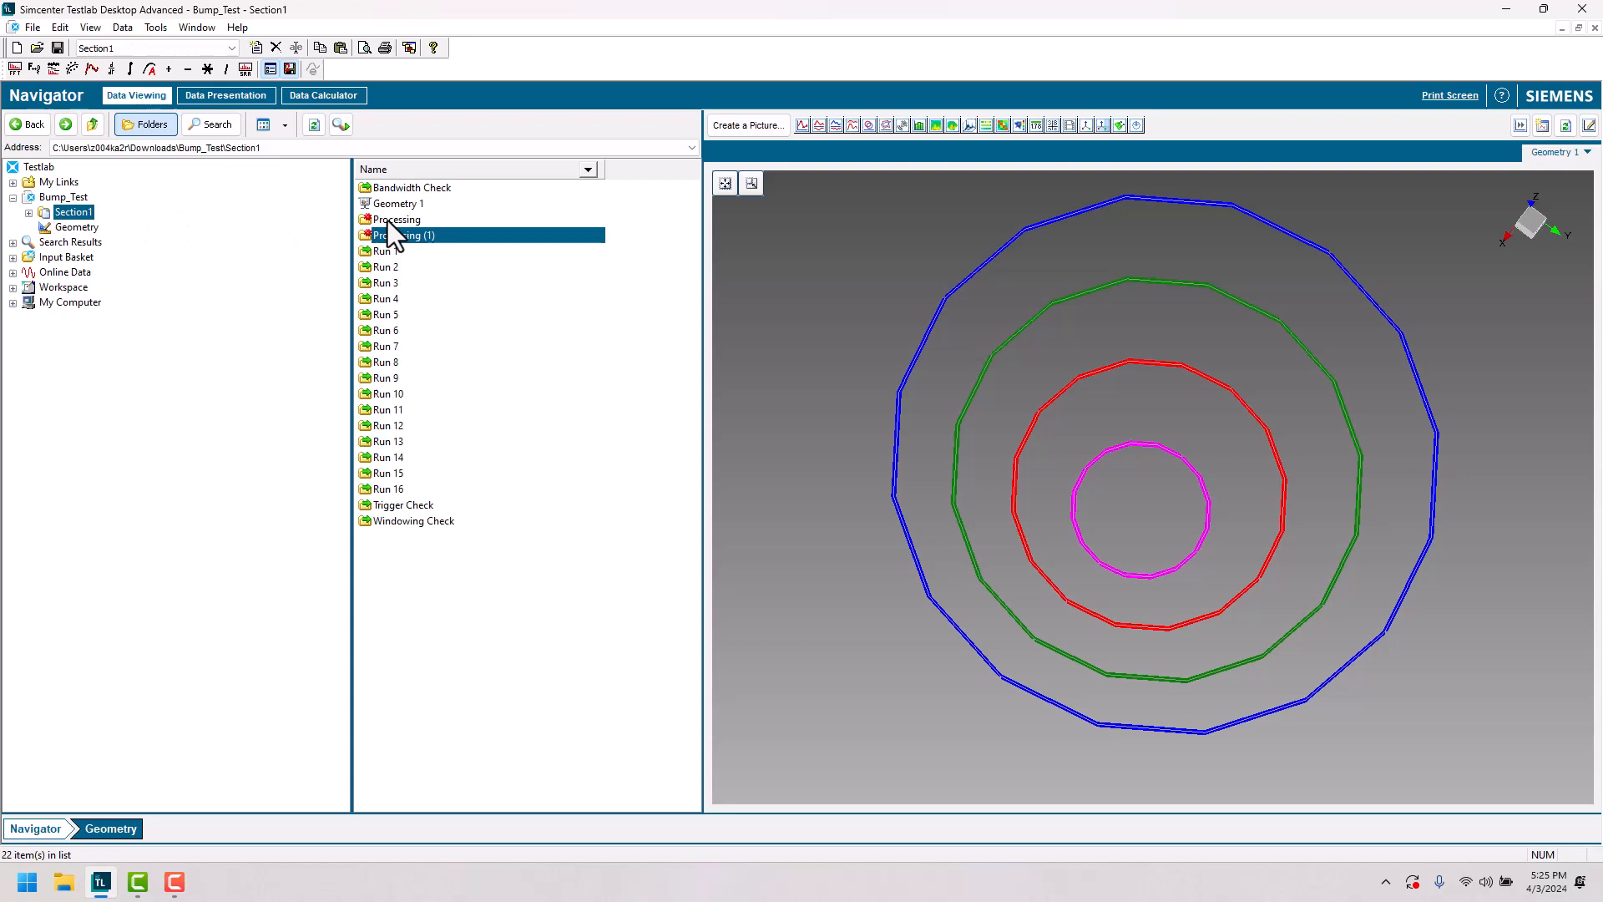
Display mode 1 (54.49 Hz) from the Processing (1) mode set on the rings.
double_click(407, 236)
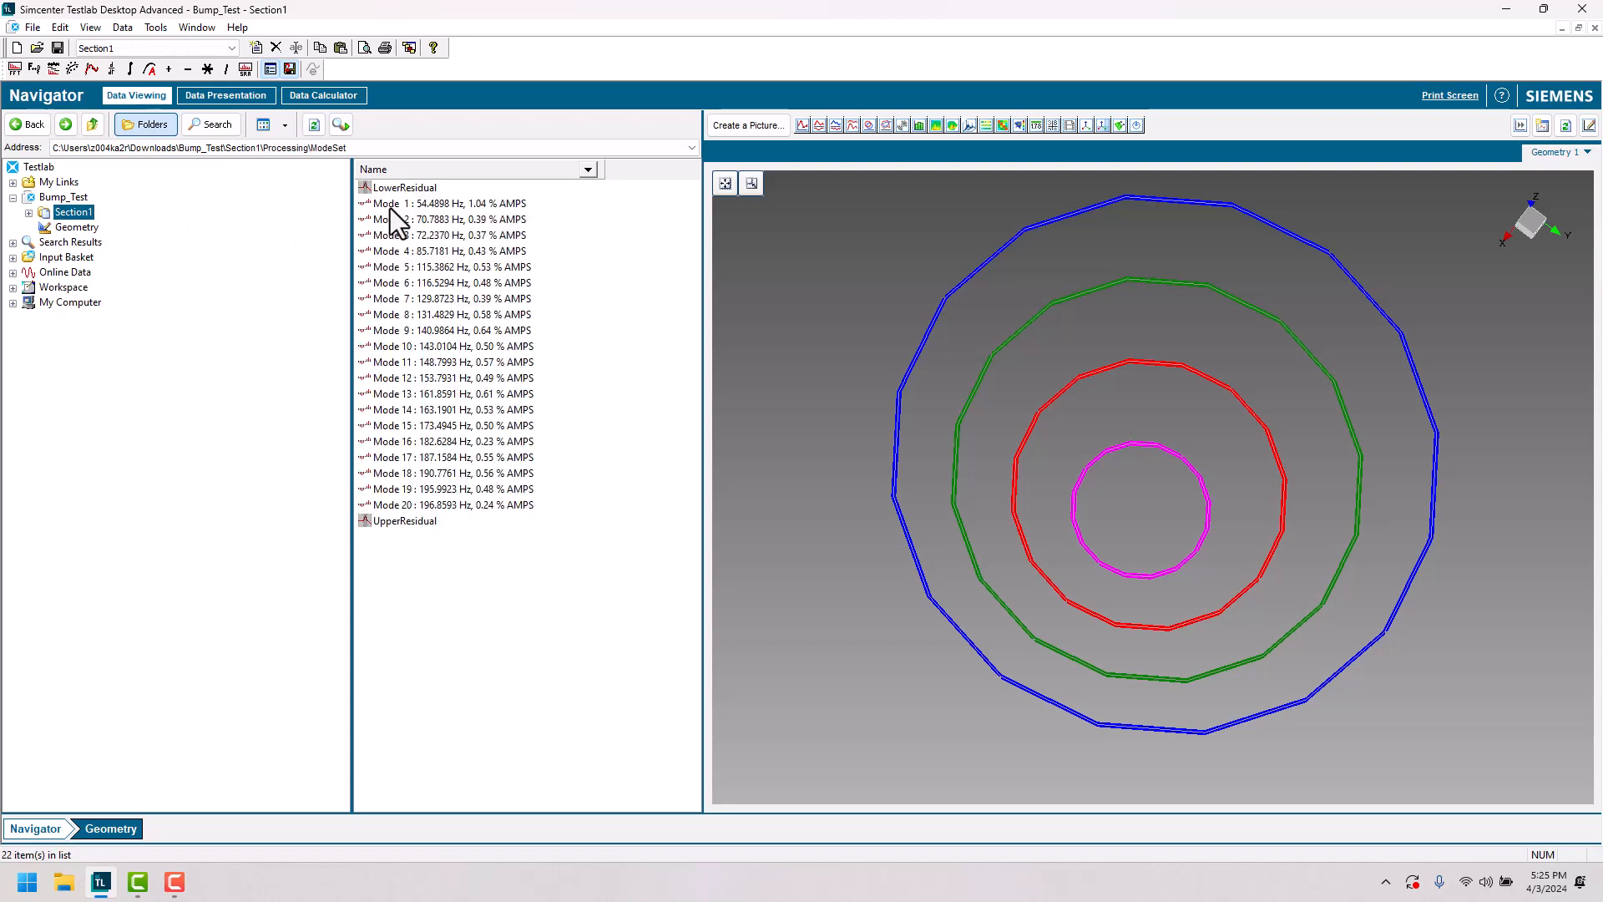
mouse_move(403, 222)
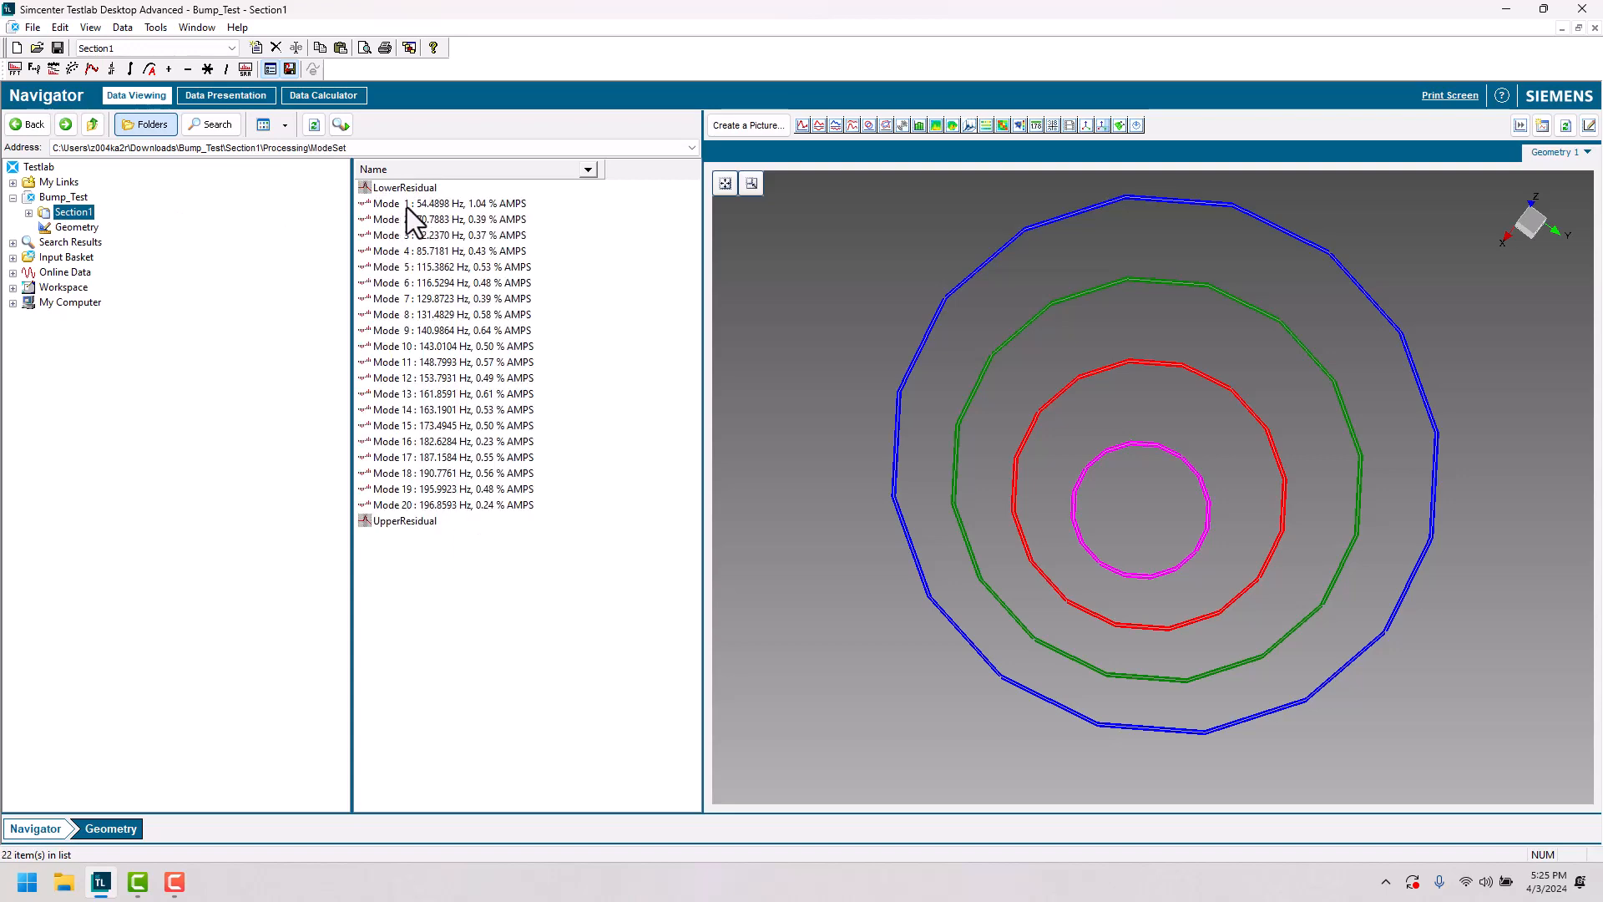
left_click(444, 203)
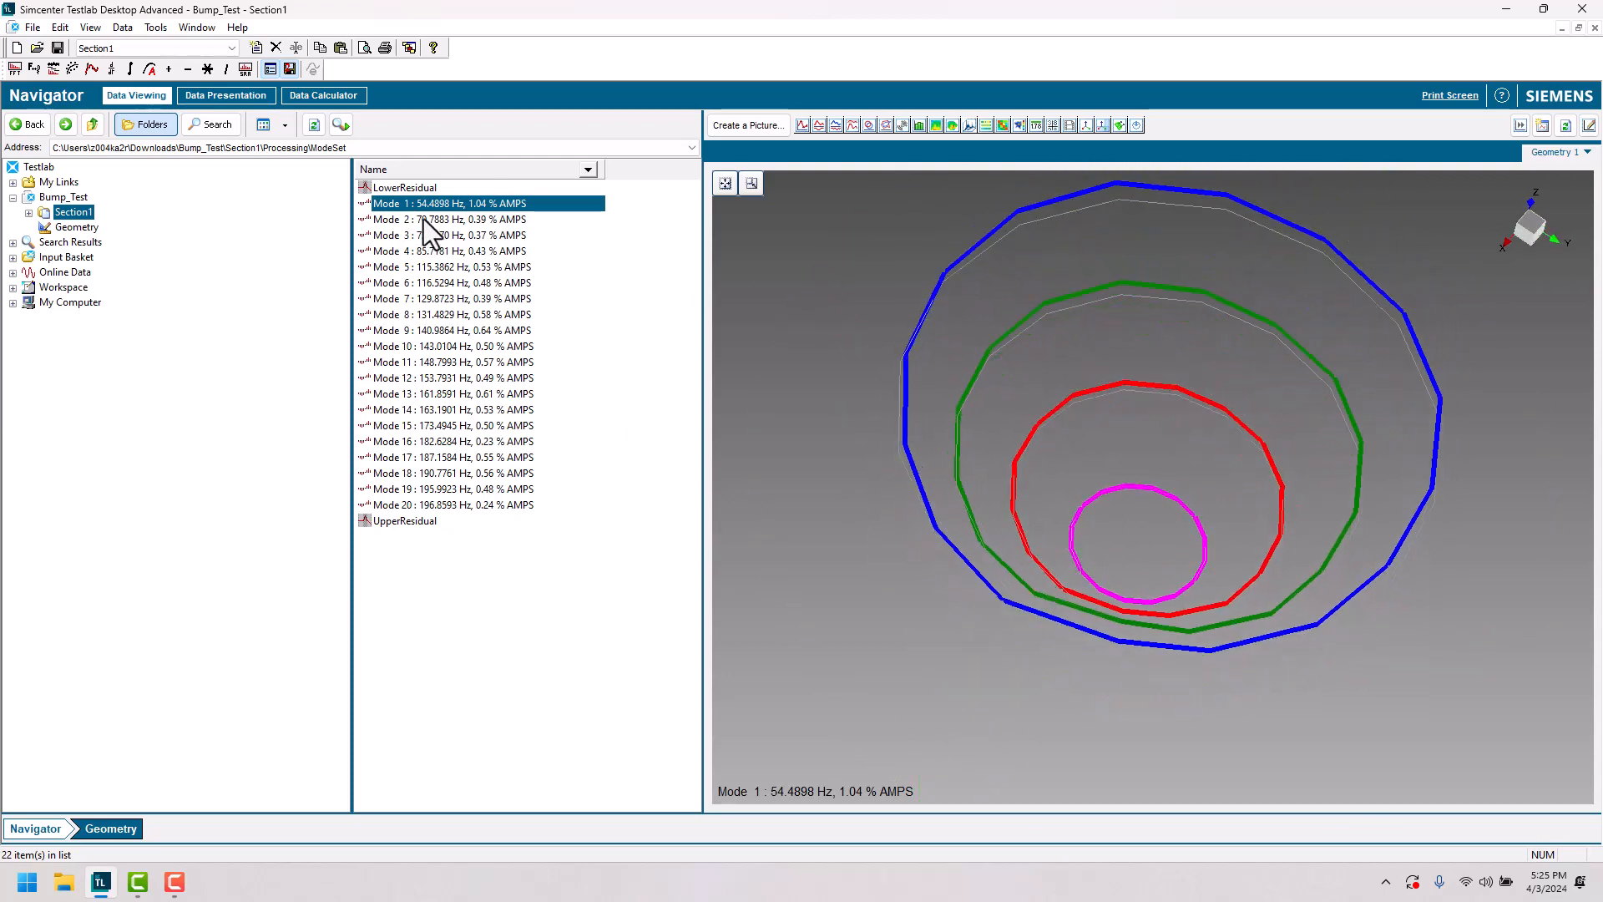
Switch the animated shape to mode 2 (70.79 Hz) and orbit to view it.
left_click(448, 218)
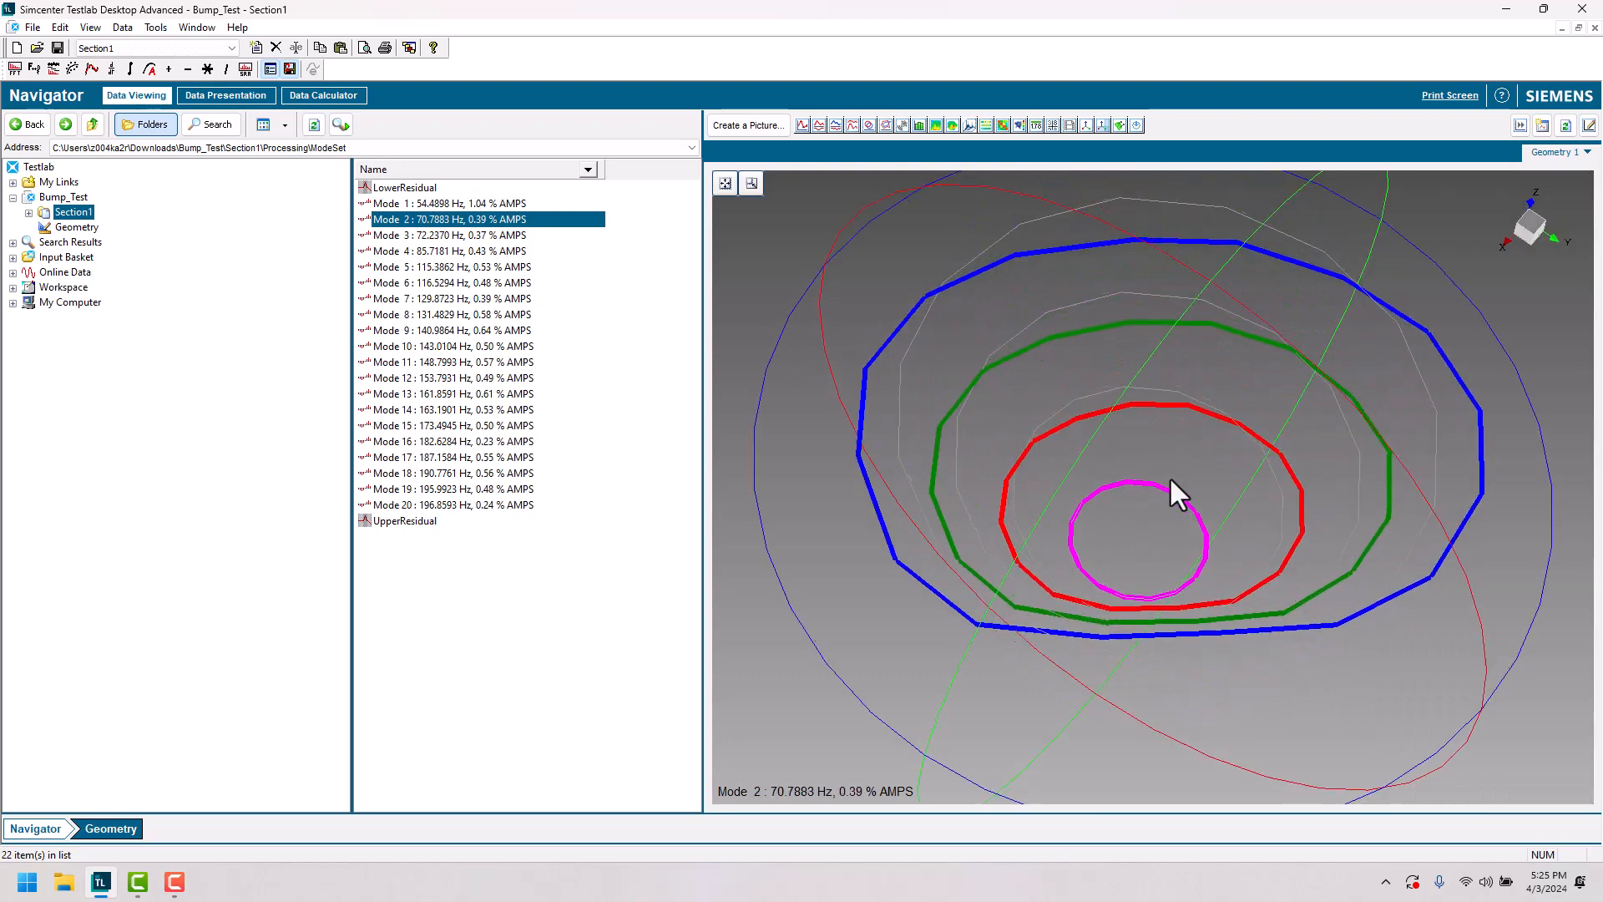
left_click_drag(1176, 490, 1171, 547)
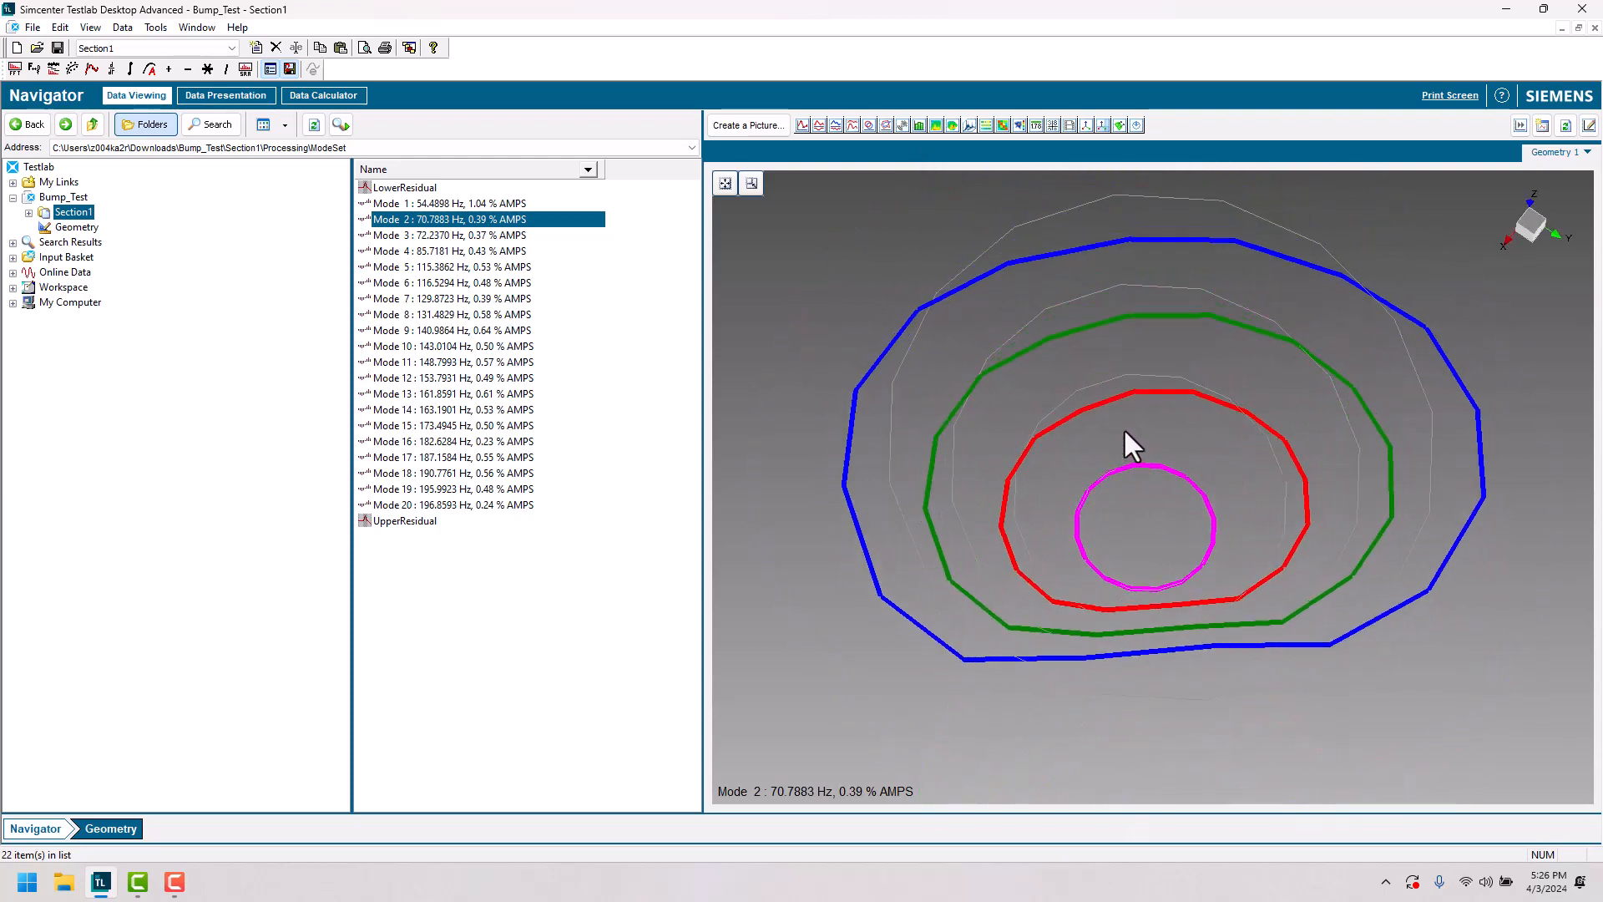
right_click(1130, 444)
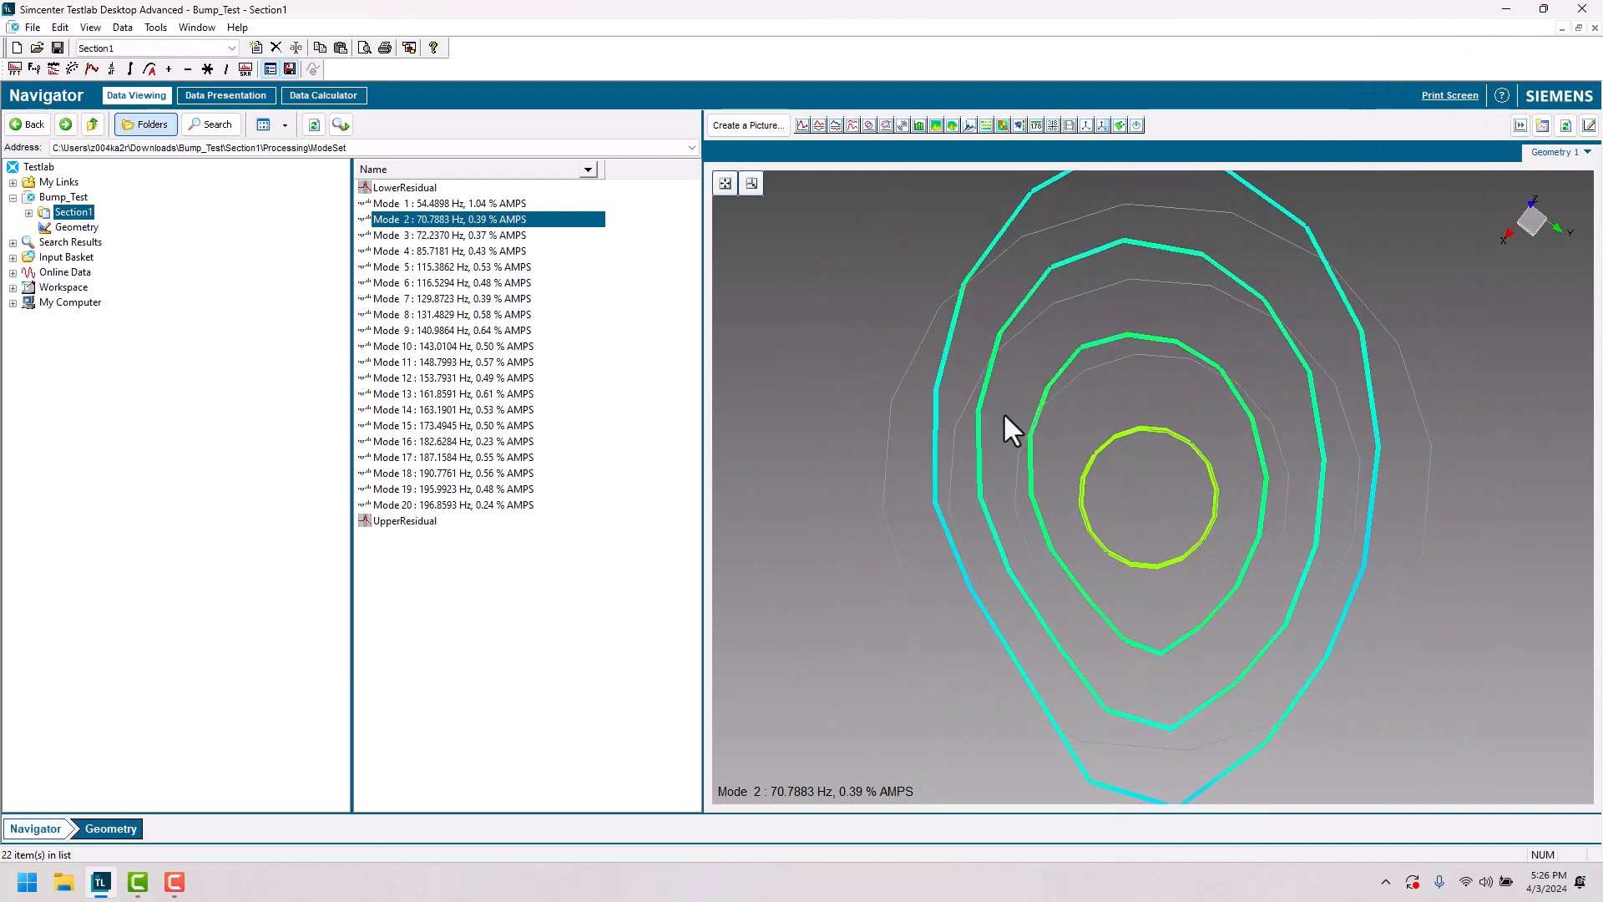
left_click_drag(1012, 429, 1113, 640)
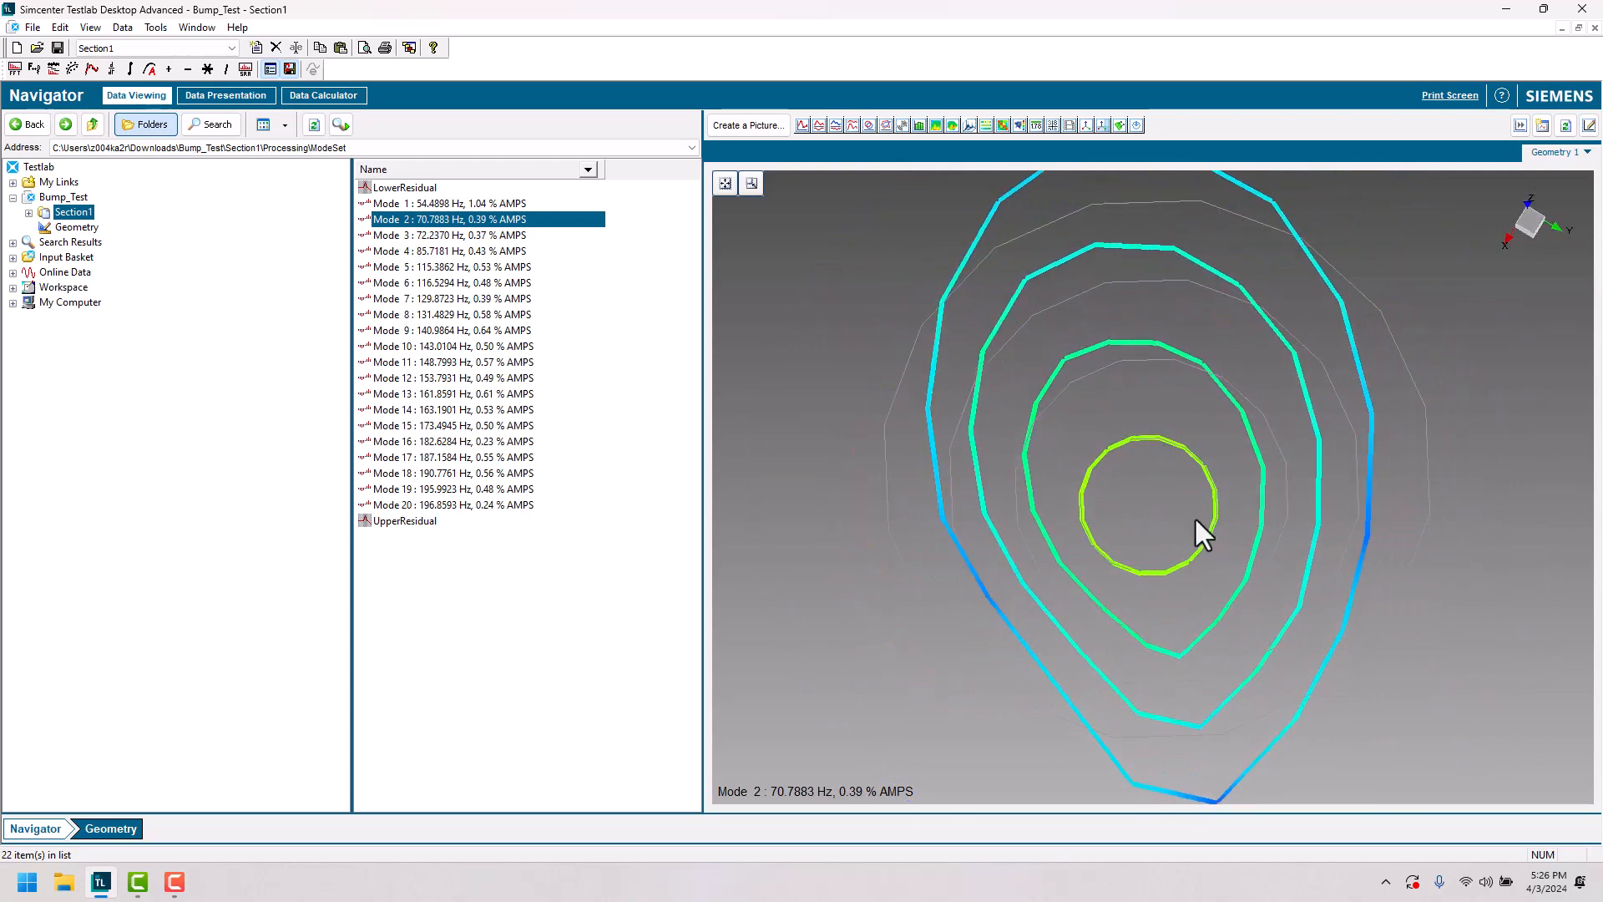
right_click(1204, 536)
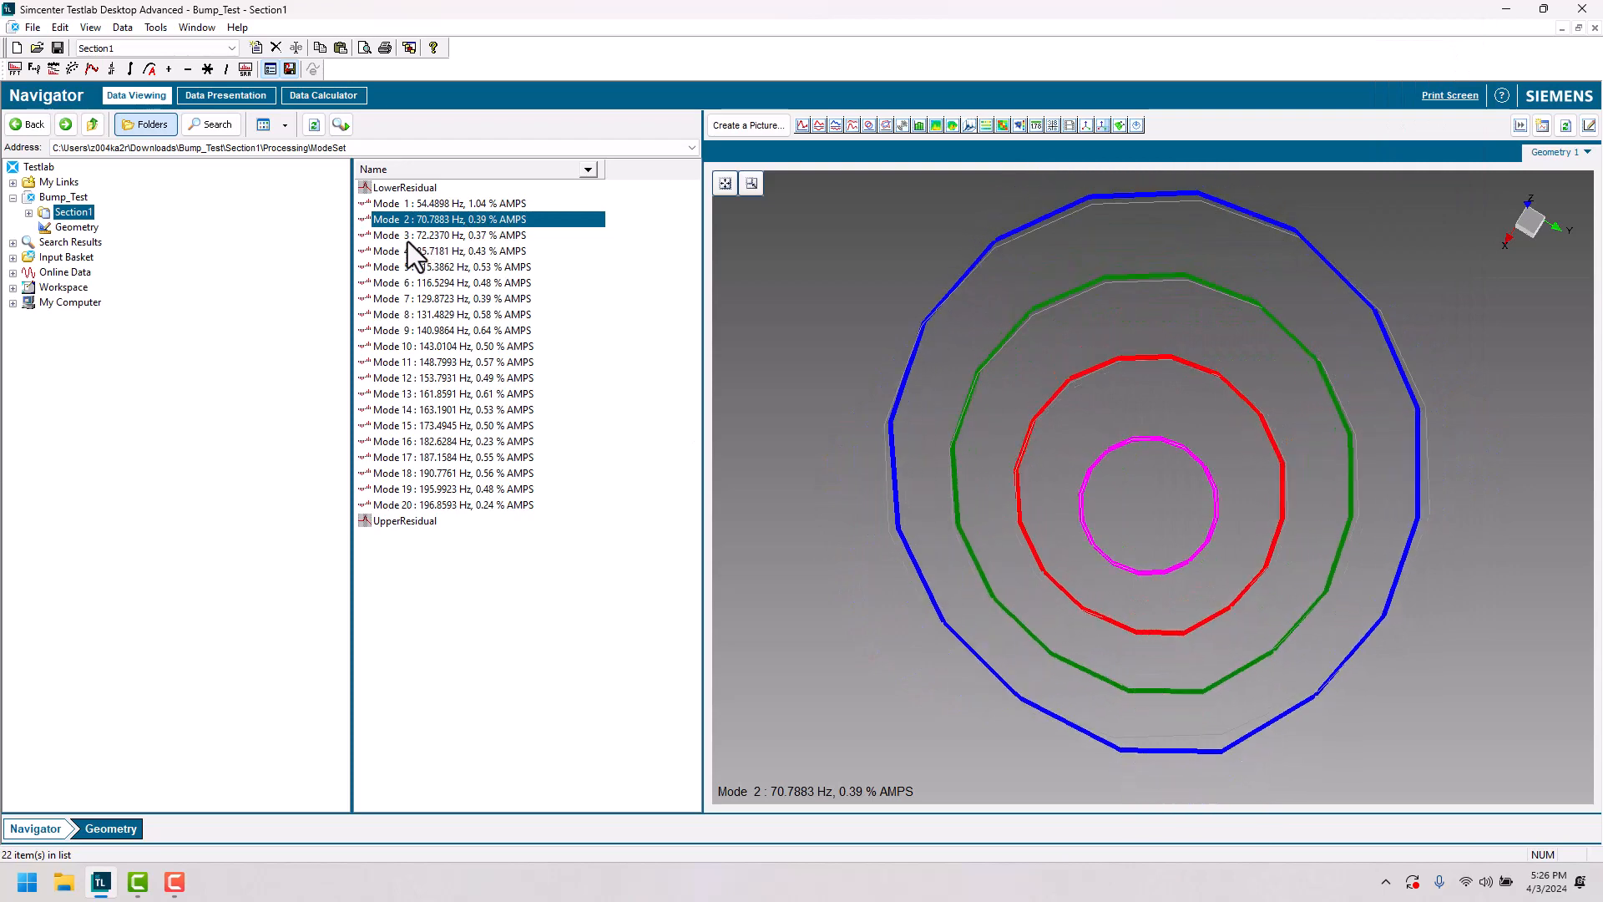
Drop mode 3 (72.24 Hz) onto the display as an overlay on mode 2.
left_click(449, 236)
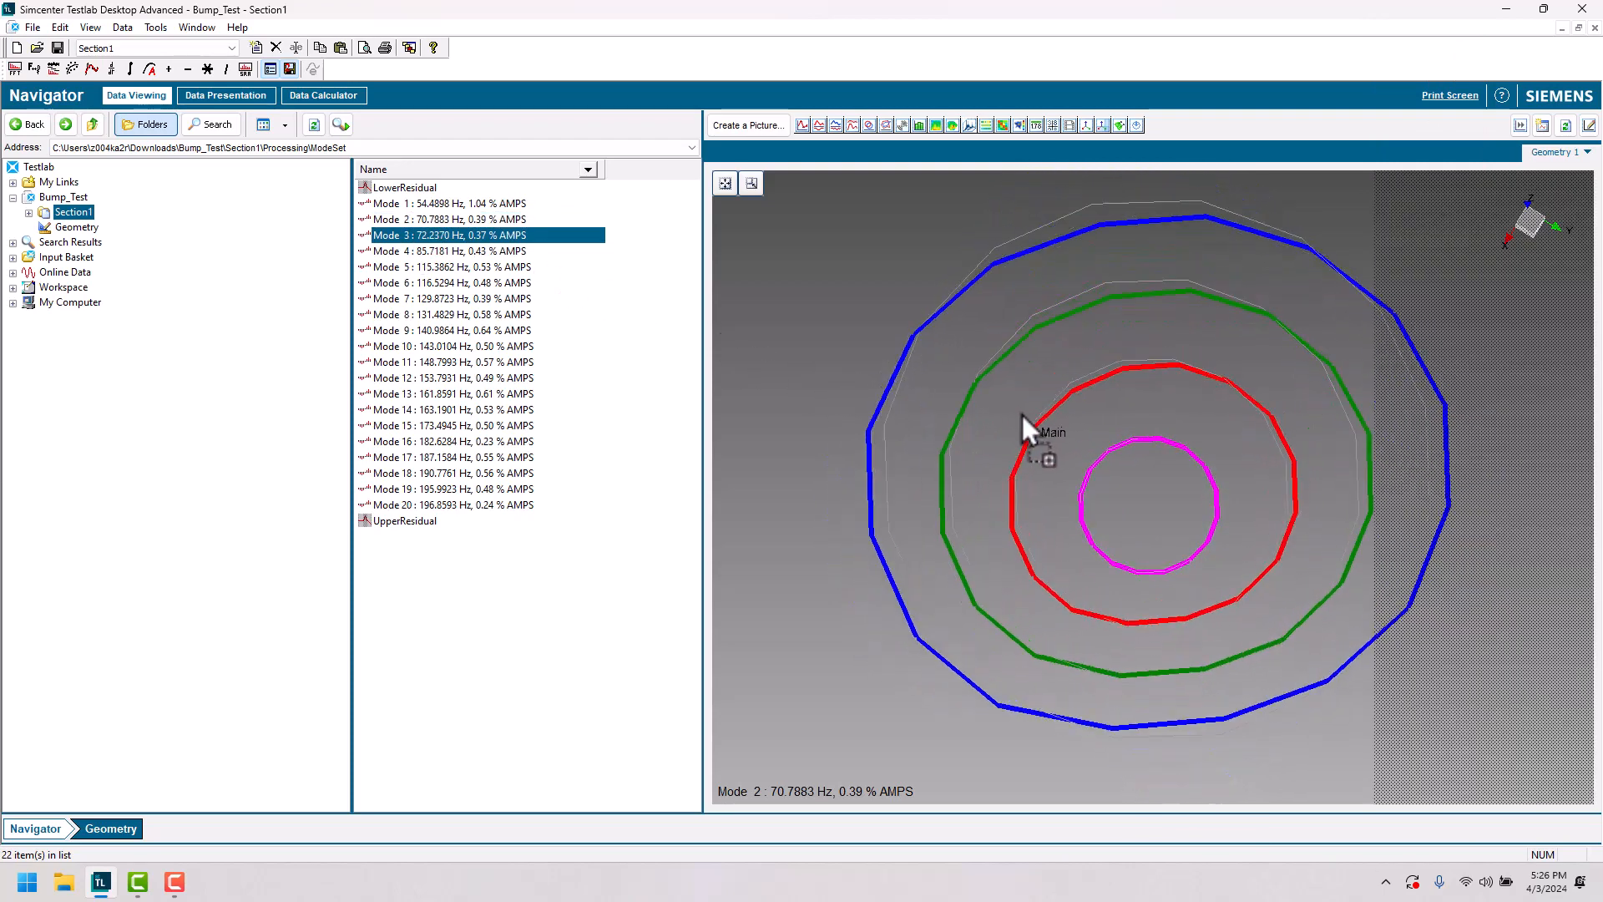
left_click_drag(1027, 429, 848, 384)
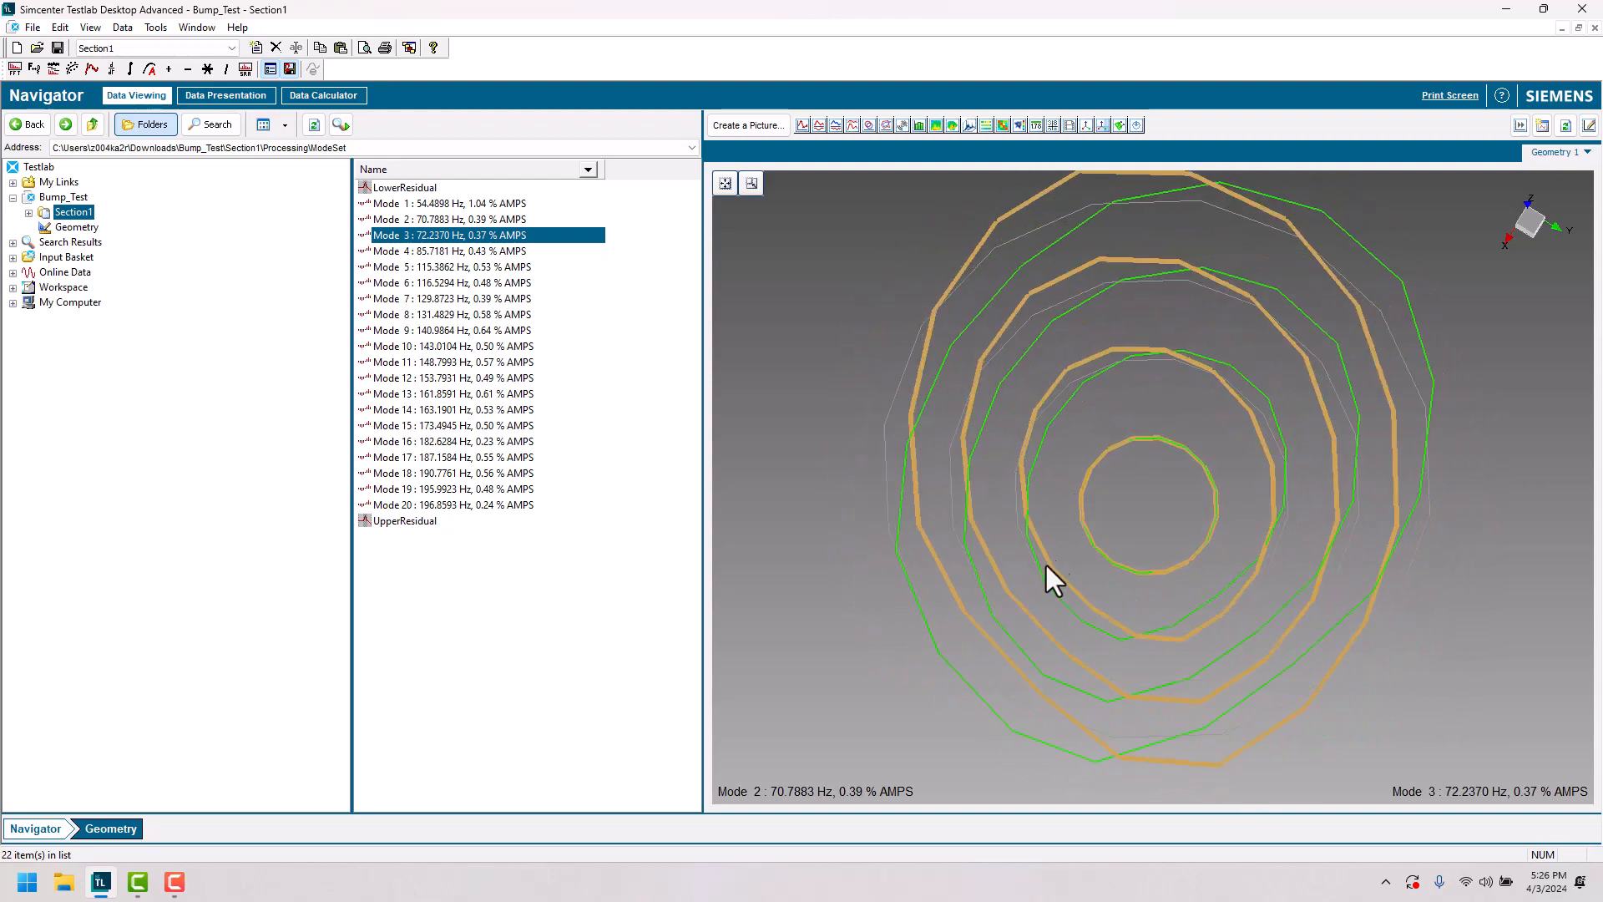
left_click_drag(1053, 578, 1042, 608)
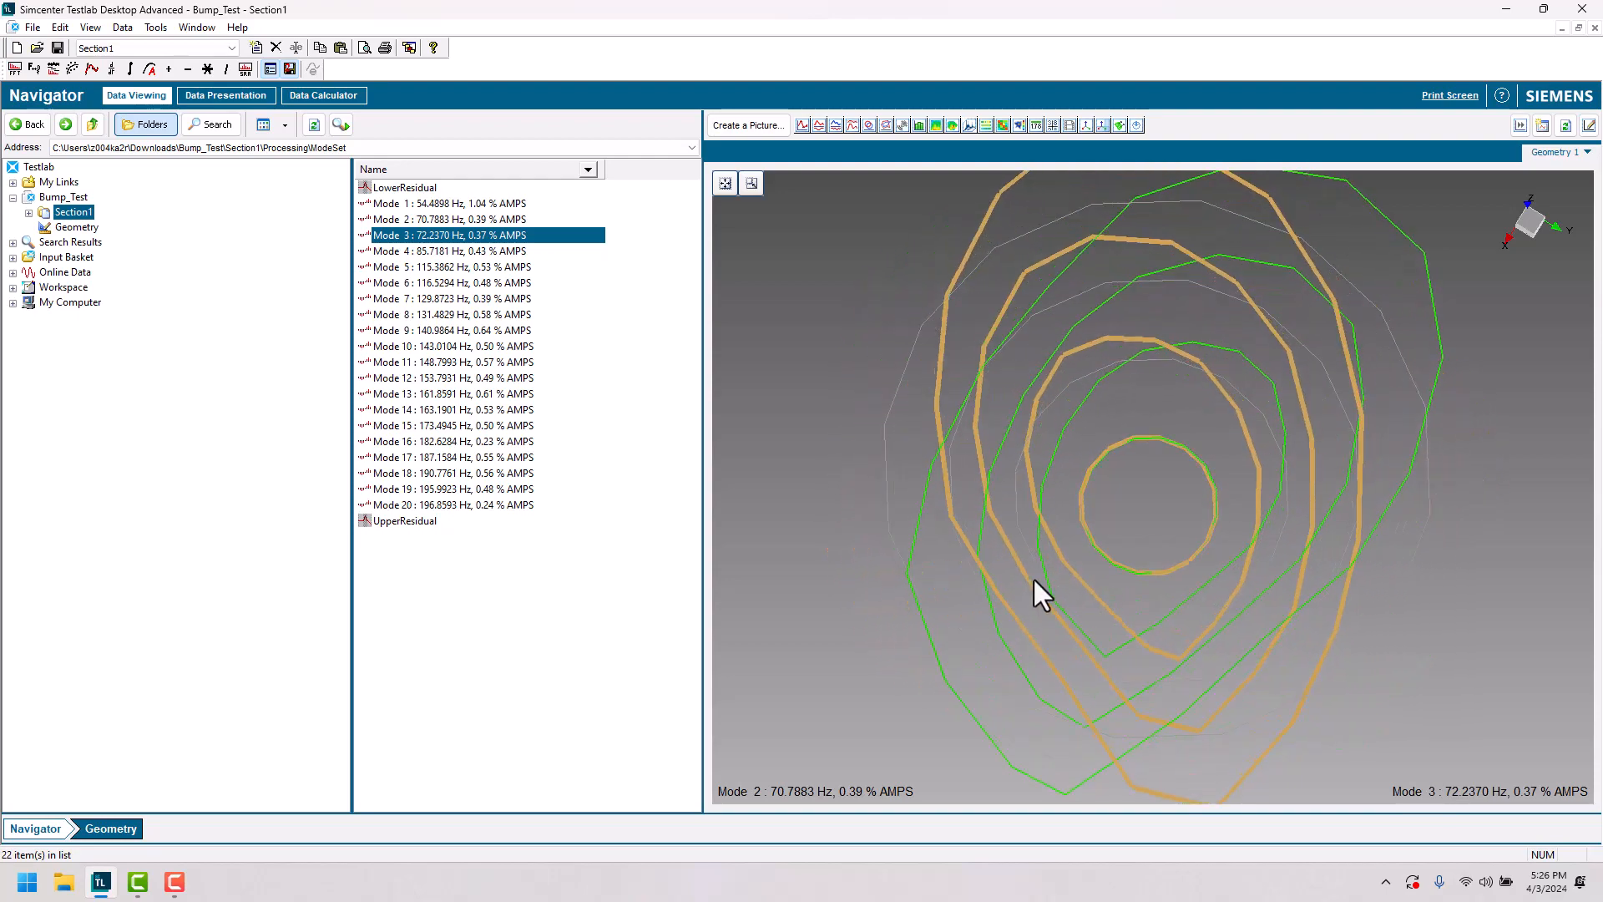
Overlay mode 4 (85.72 Hz) with mode 5 (115.39 Hz) as the main shape and orbit to compare.
left_click(449, 251)
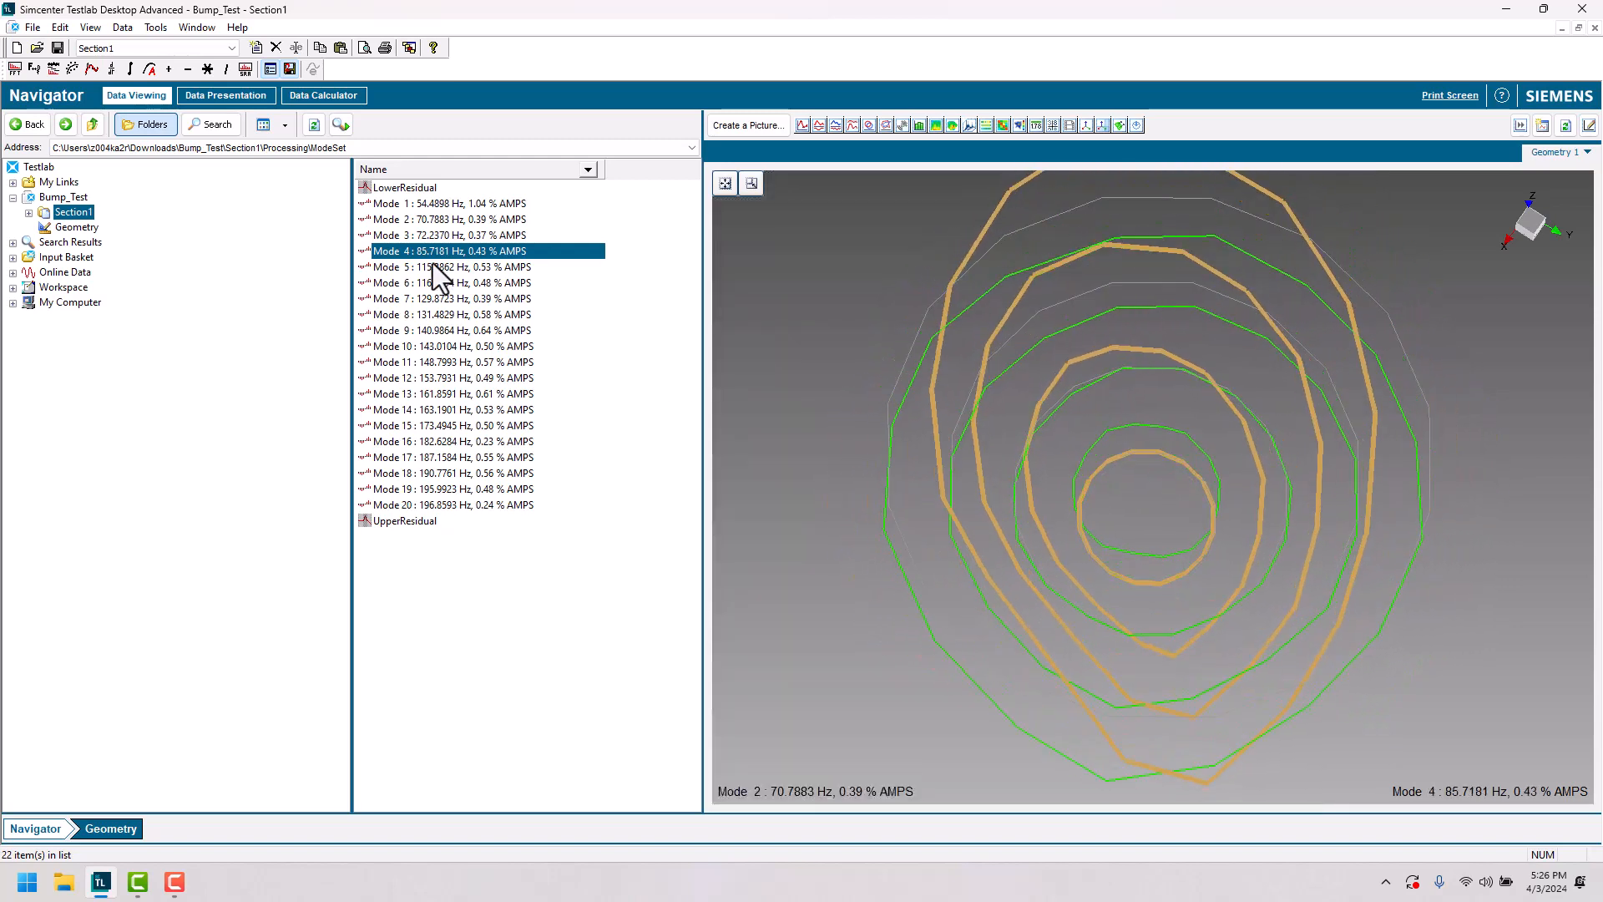
left_click(447, 267)
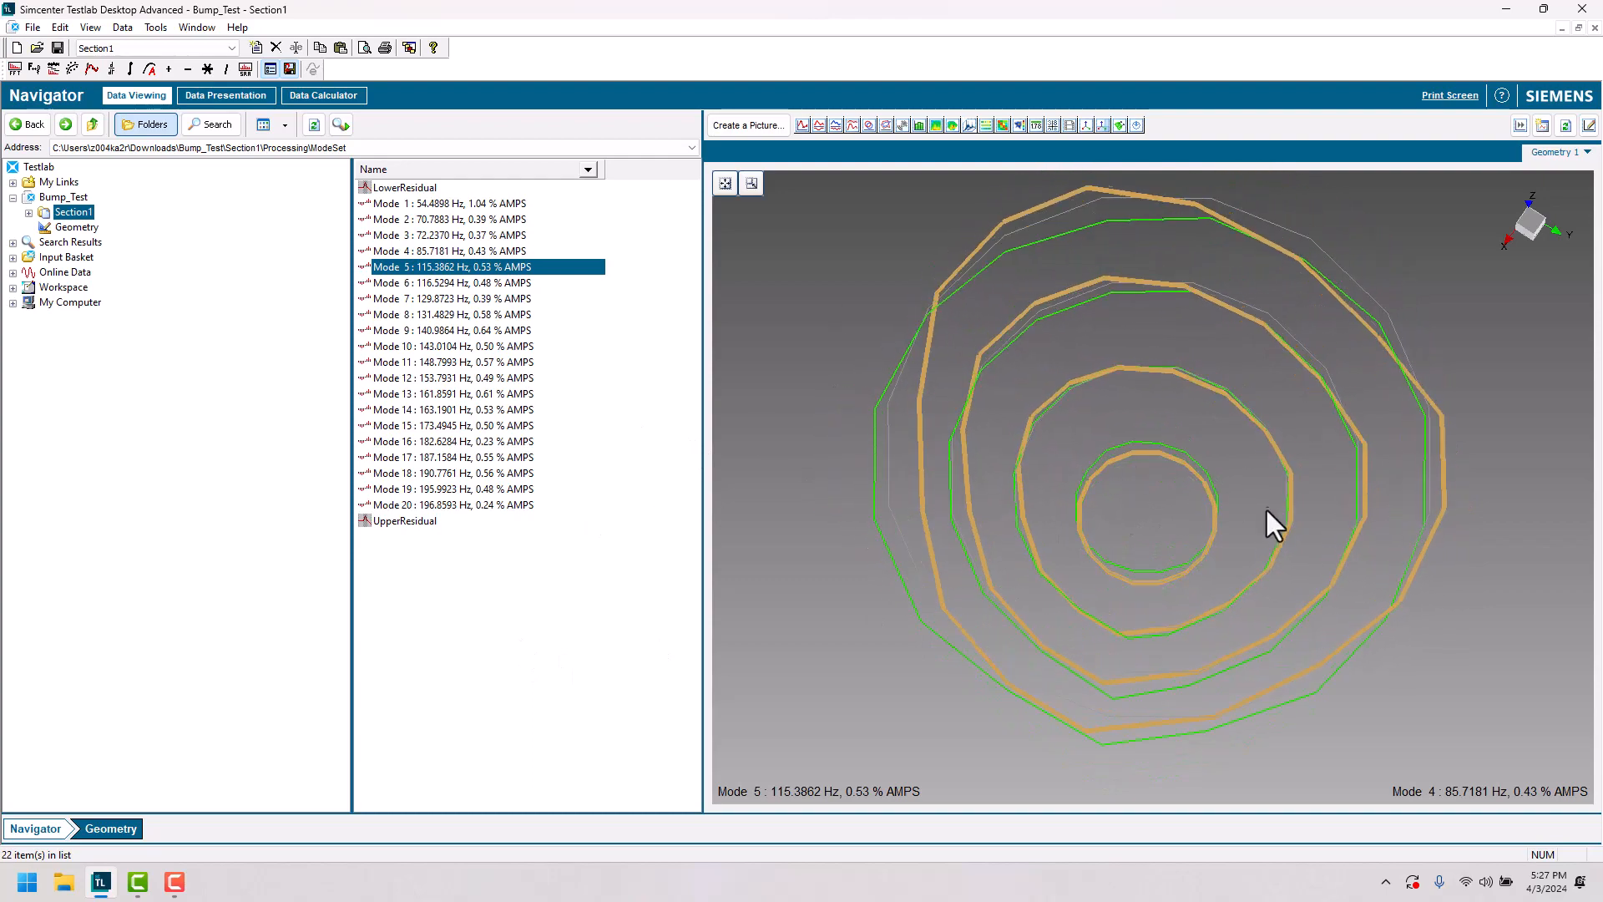
left_click_drag(1272, 520, 955, 489)
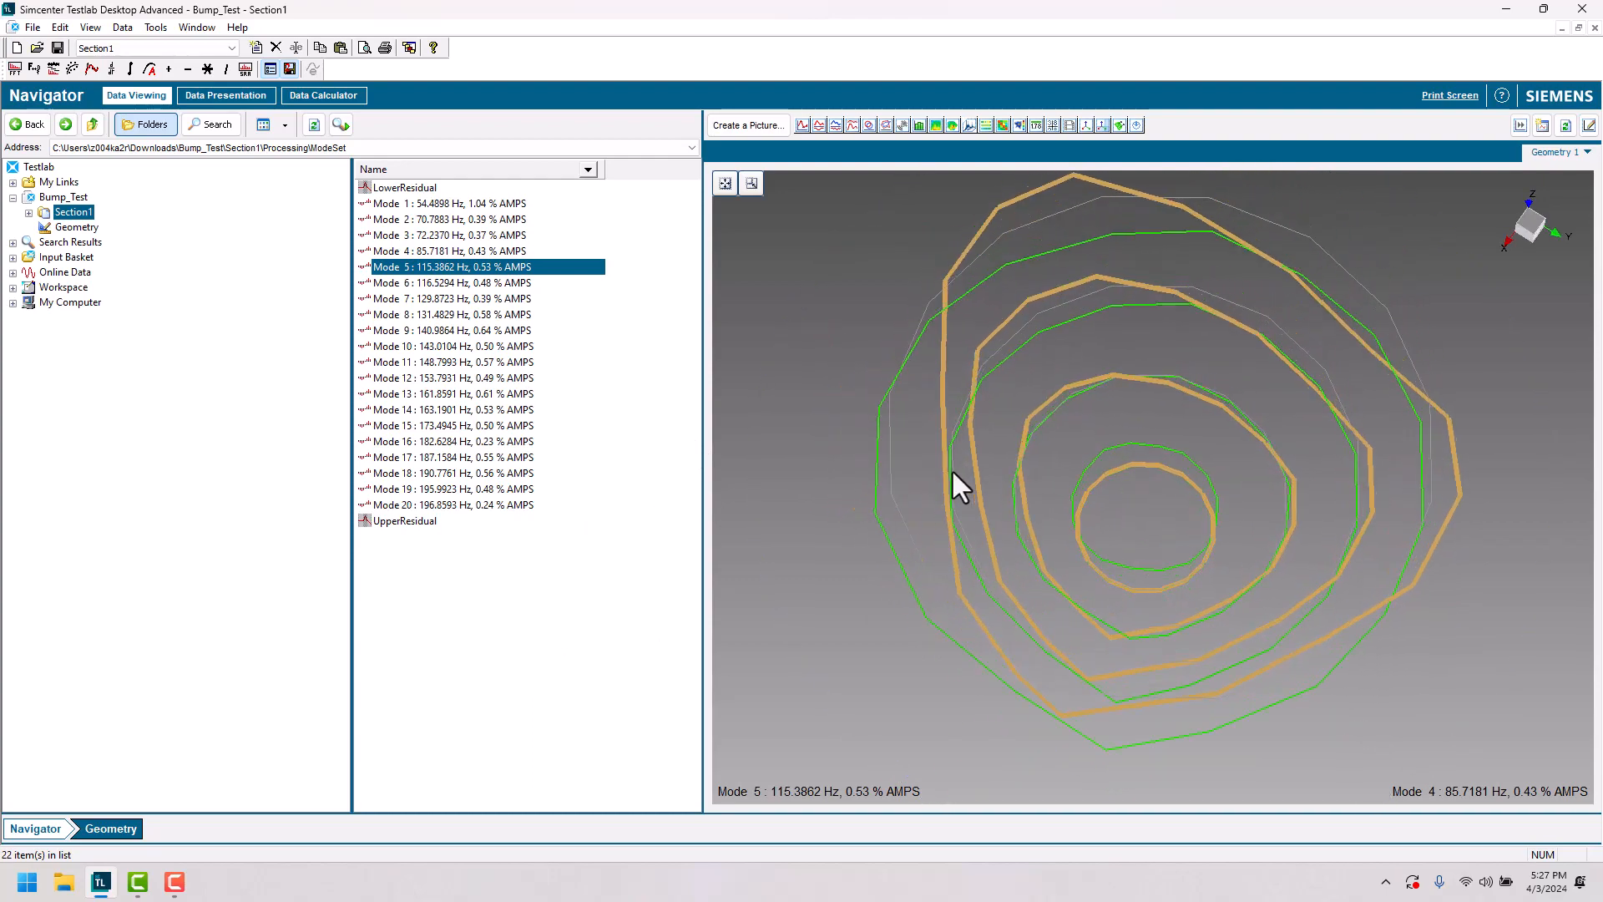
left_click_drag(962, 486, 1027, 601)
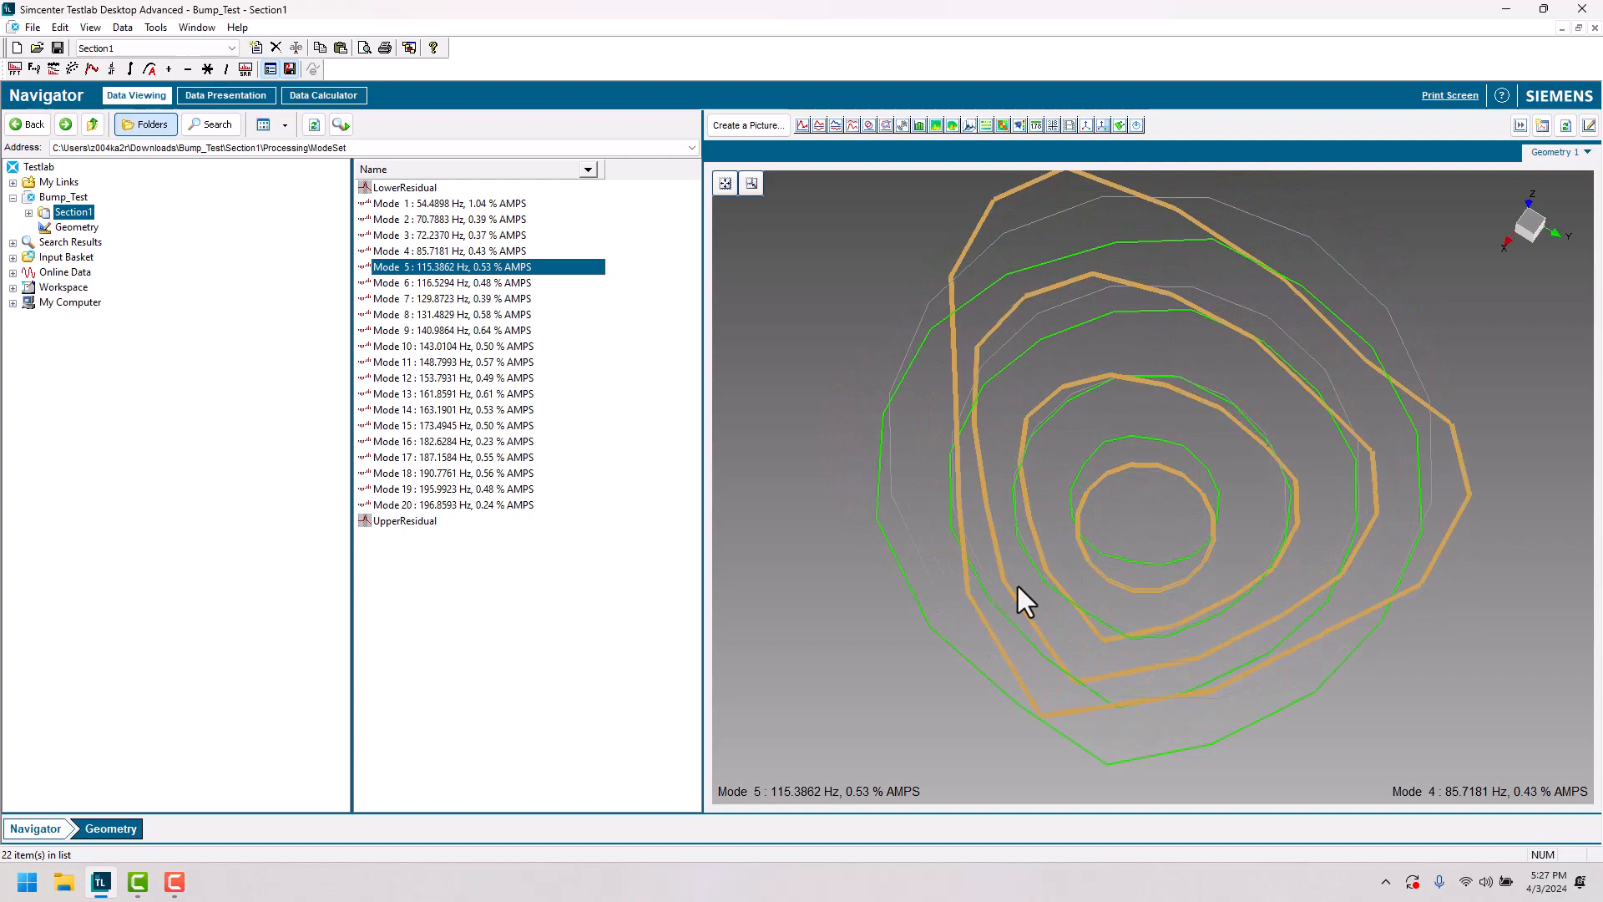